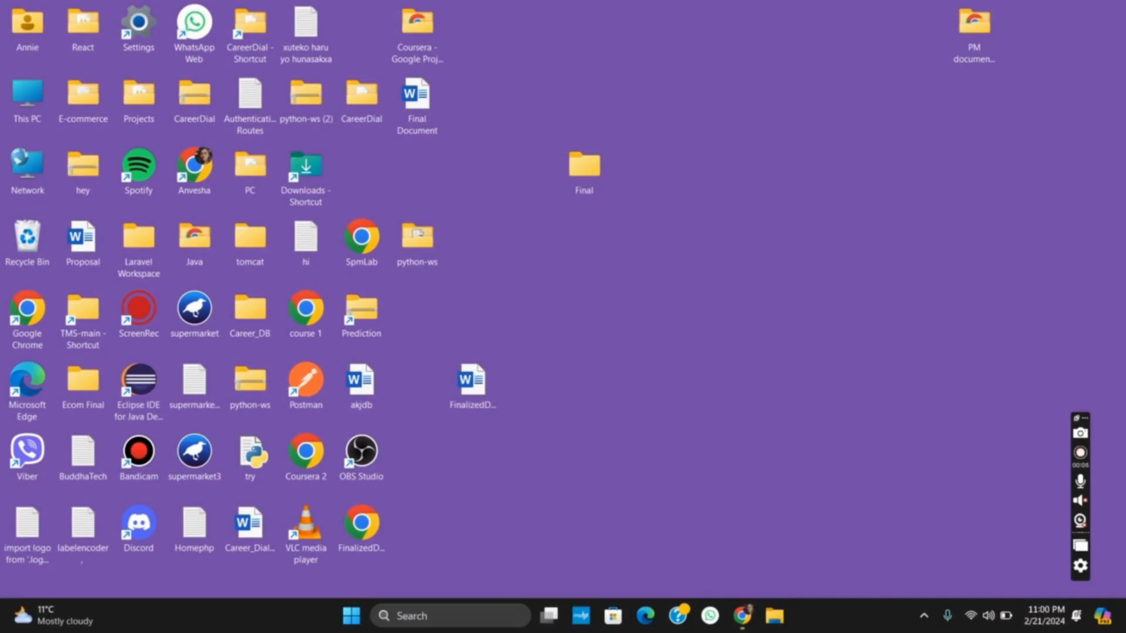
{"action": "mouse_move", "coordinate": [815, 289]}
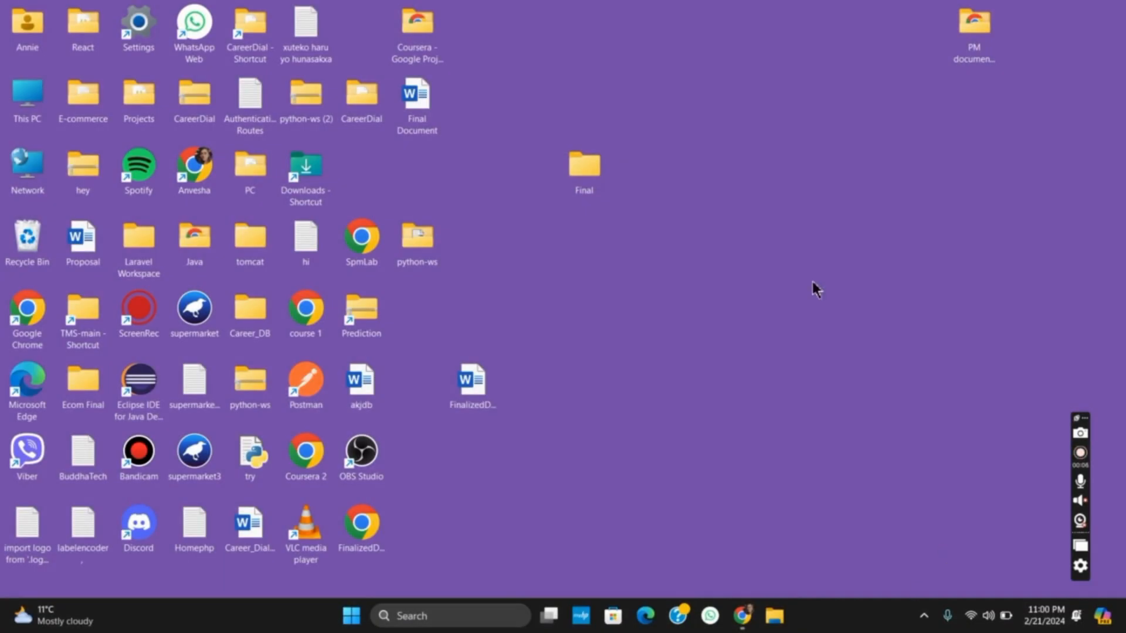
{"action": "mouse_move", "coordinate": [625, 212]}
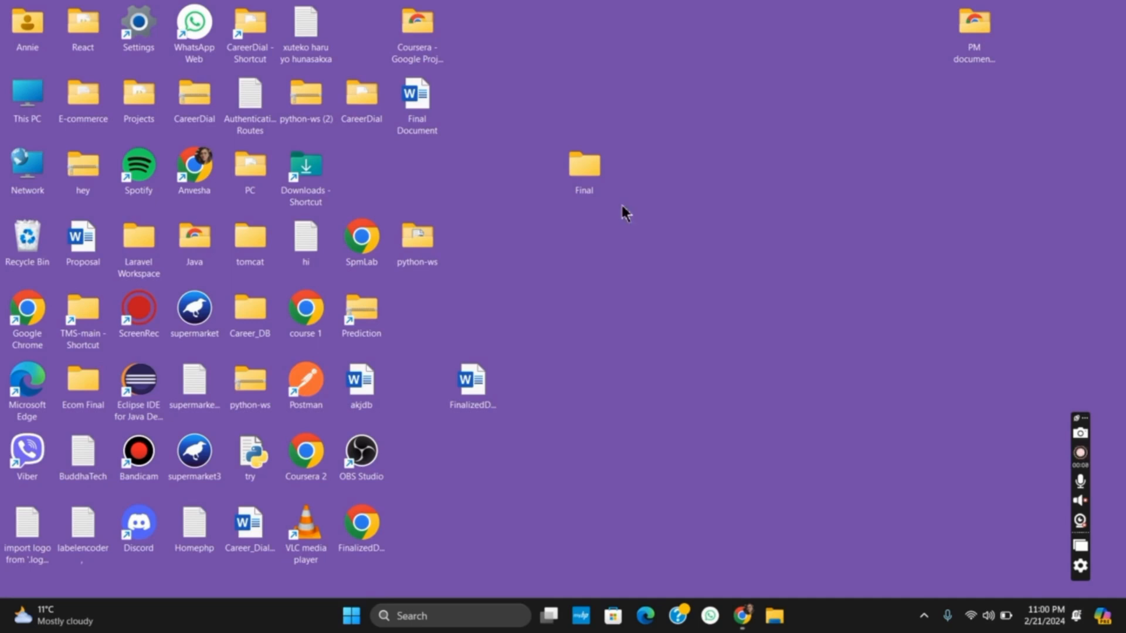
- Show the Security permissions in the Final folder's Properties
{"action": "left_click", "coordinate": [583, 170]}
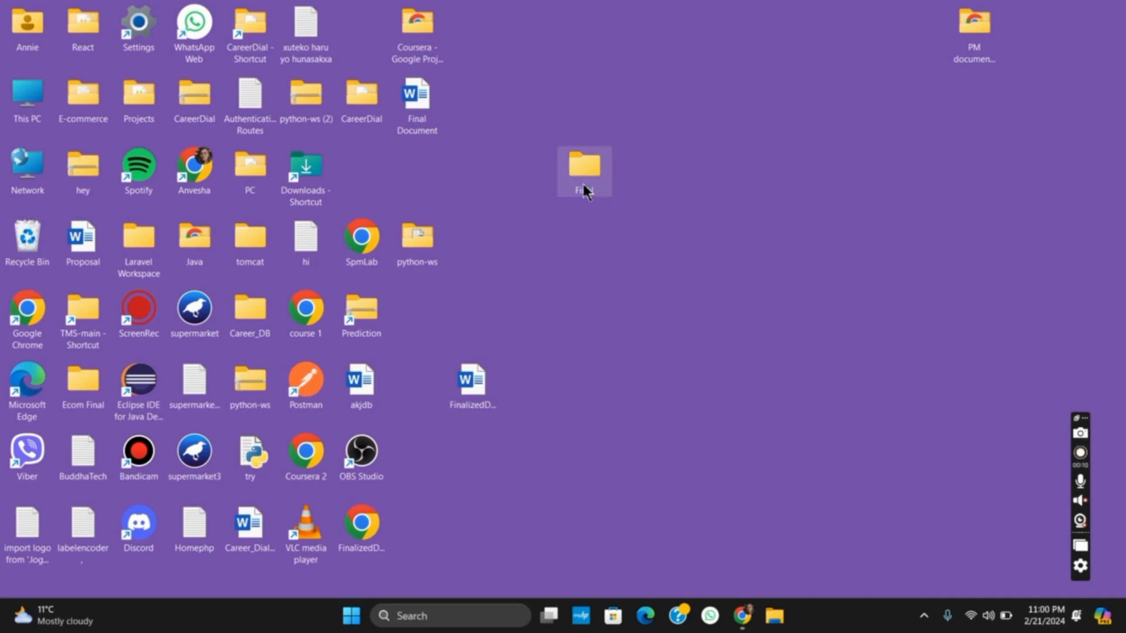
{"action": "right_click", "coordinate": [583, 172]}
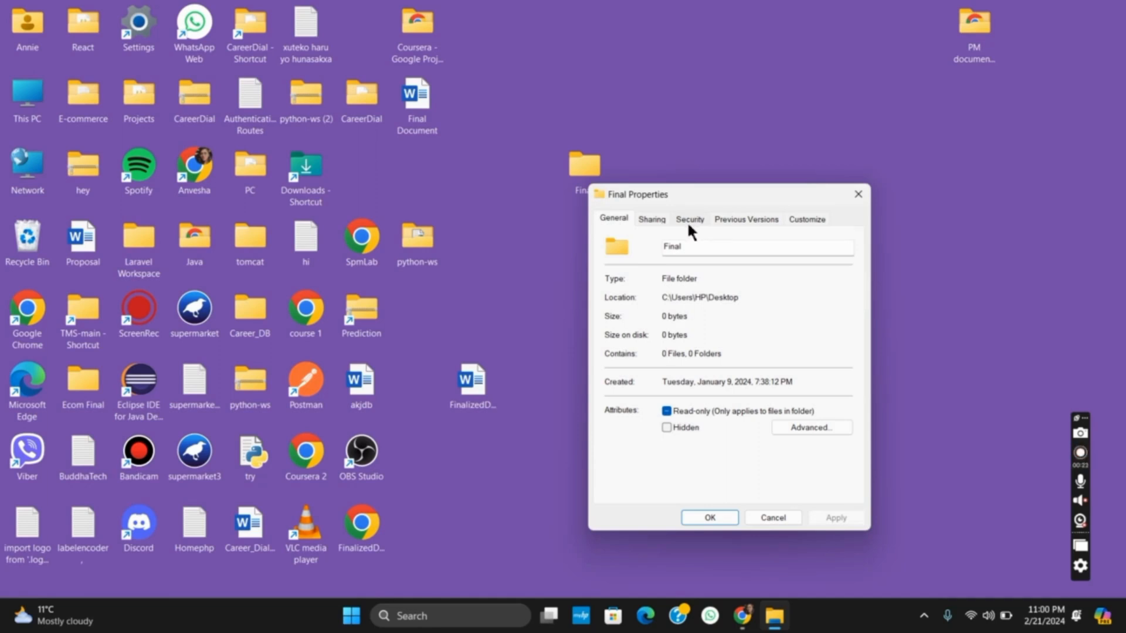
{"action": "left_click", "coordinate": [689, 219]}
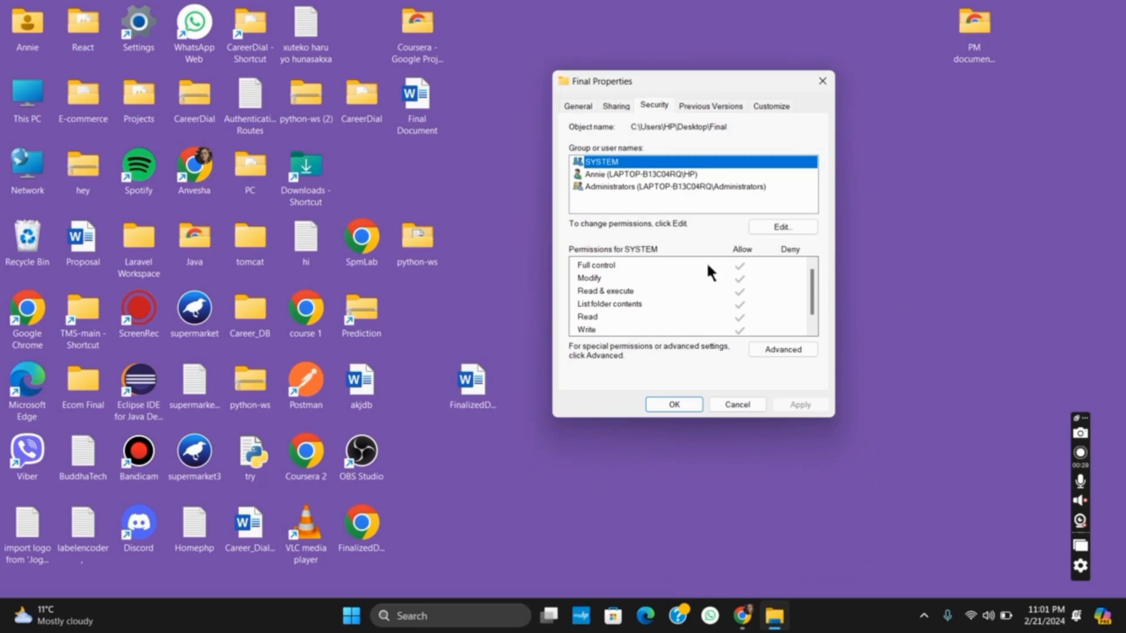
- Bring up Final's Advanced Security Settings listing owner Annie and three full-control entries
{"action": "left_click", "coordinate": [782, 350]}
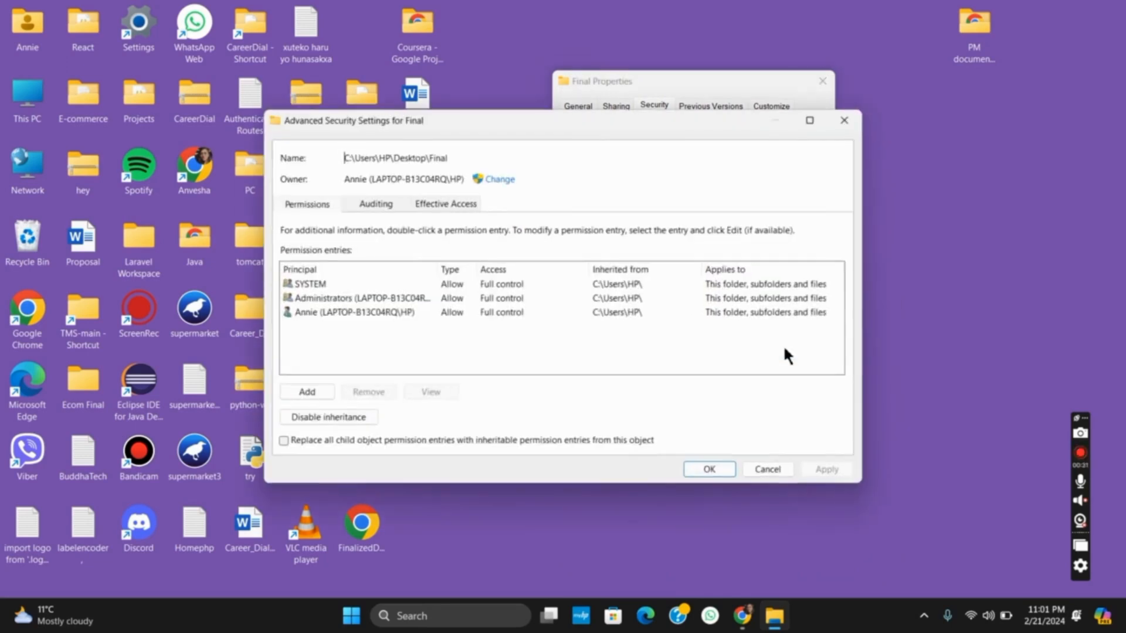
{"action": "mouse_move", "coordinate": [684, 107]}
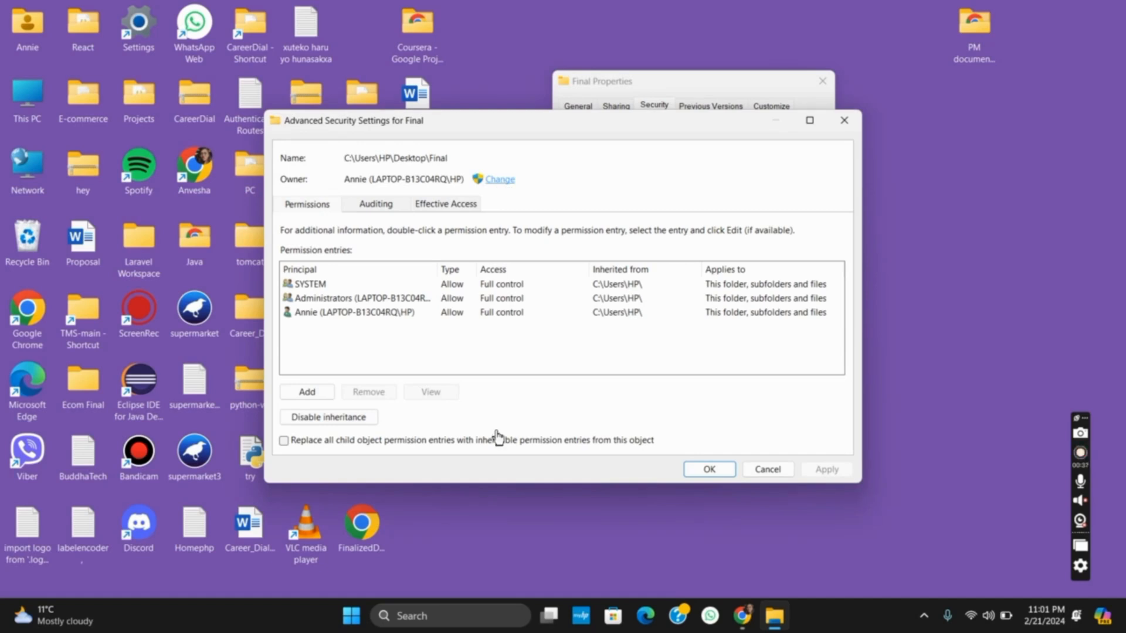
{"action": "mouse_move", "coordinate": [574, 328]}
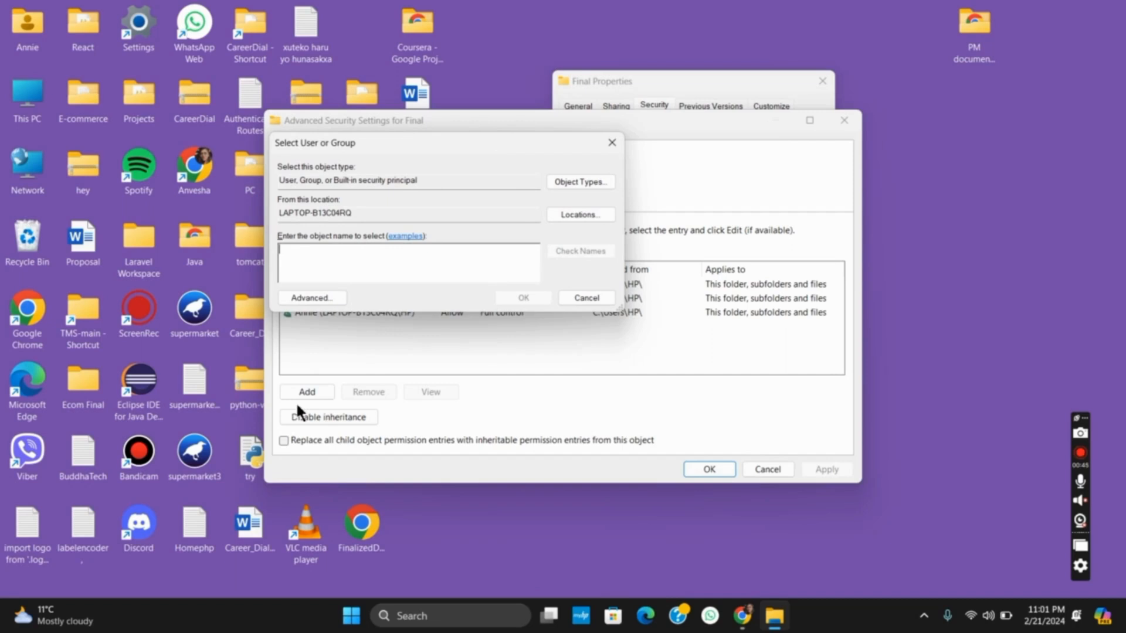
- Find and select Everyone from the full users and groups list as Final's new owner
{"action": "left_click", "coordinate": [311, 298]}
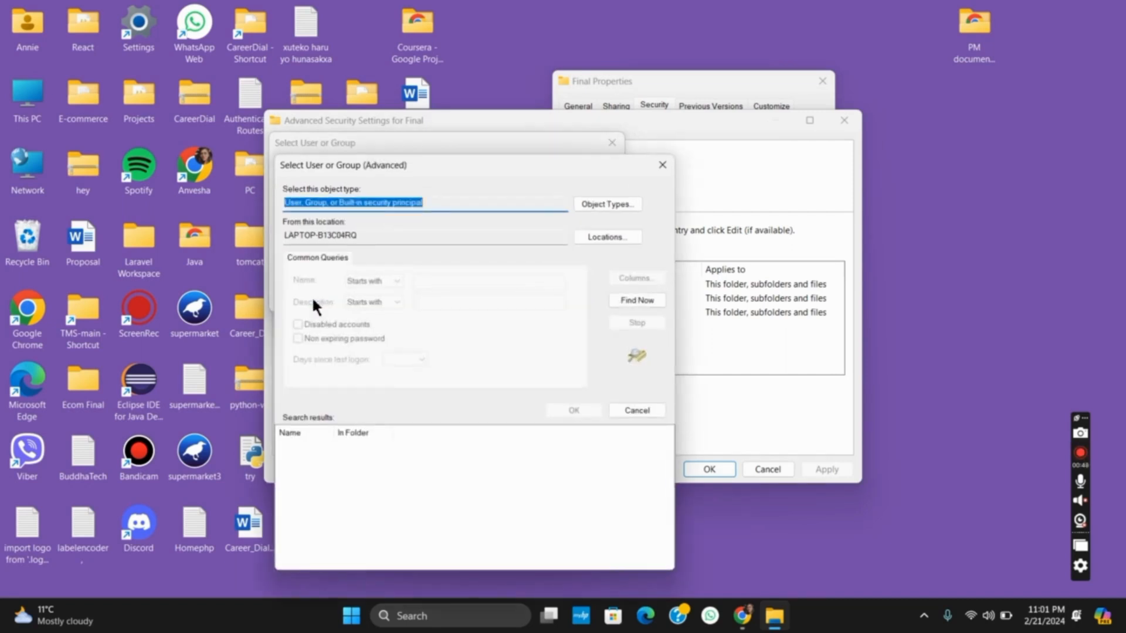
{"action": "left_click", "coordinate": [635, 300]}
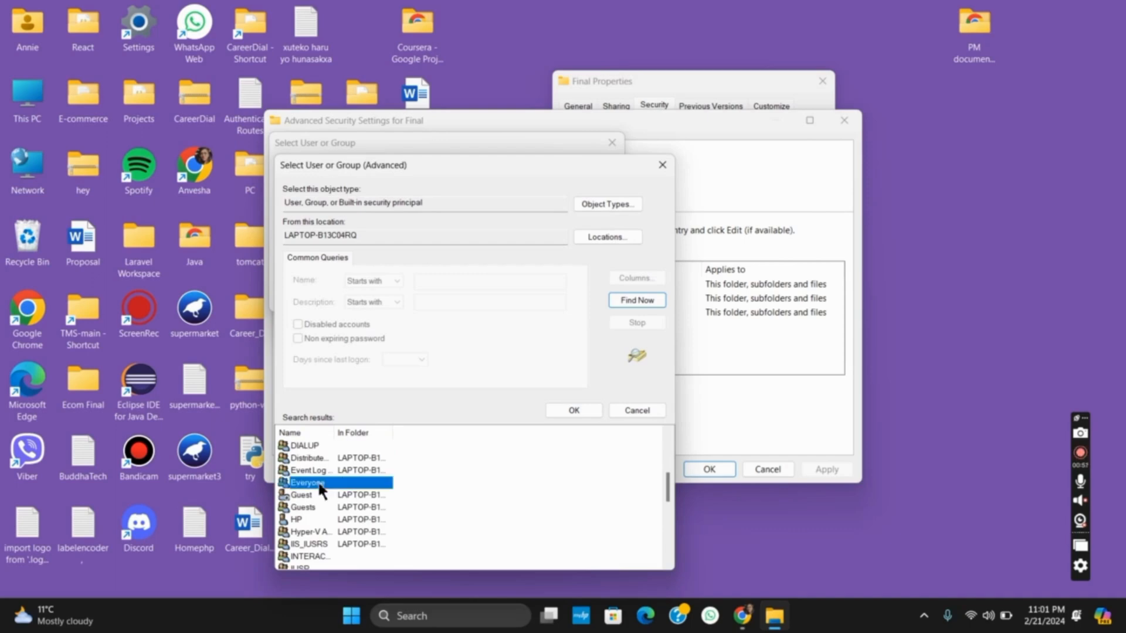
{"action": "scroll", "scroll_direction": "down", "scroll_amount": 3}
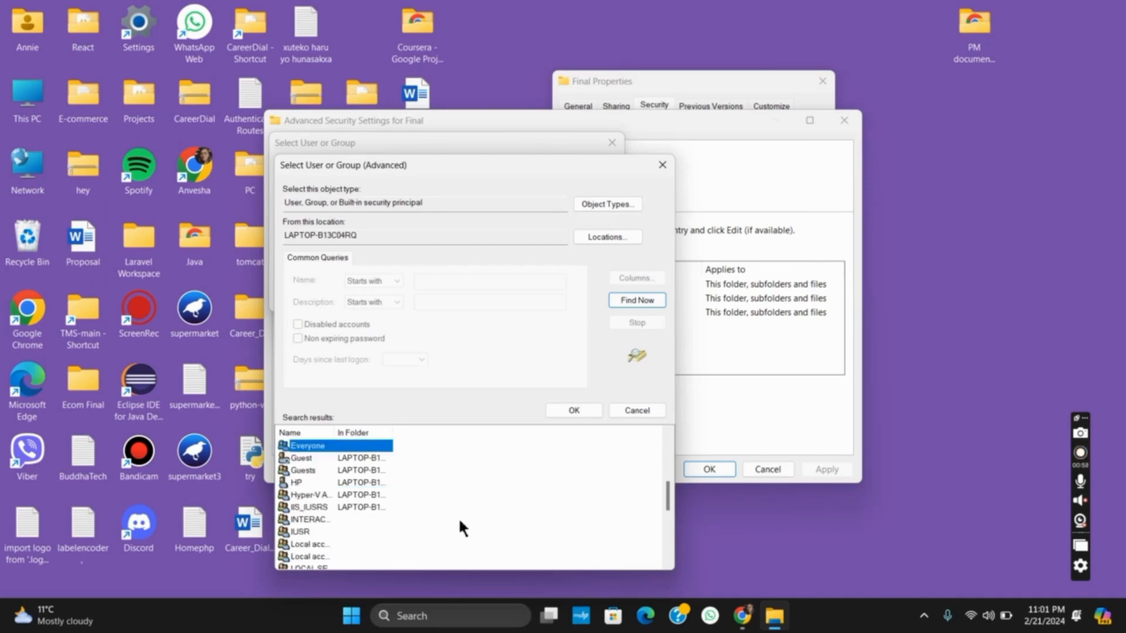
{"action": "scroll", "scroll_direction": "down", "scroll_amount": 3}
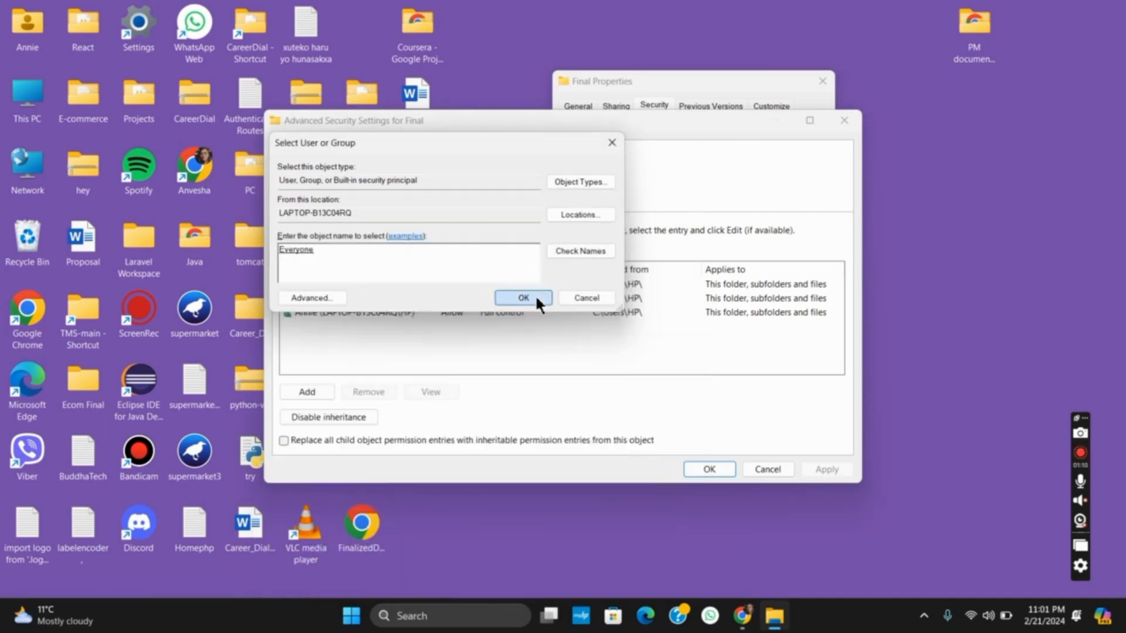
{"action": "left_click", "coordinate": [522, 297]}
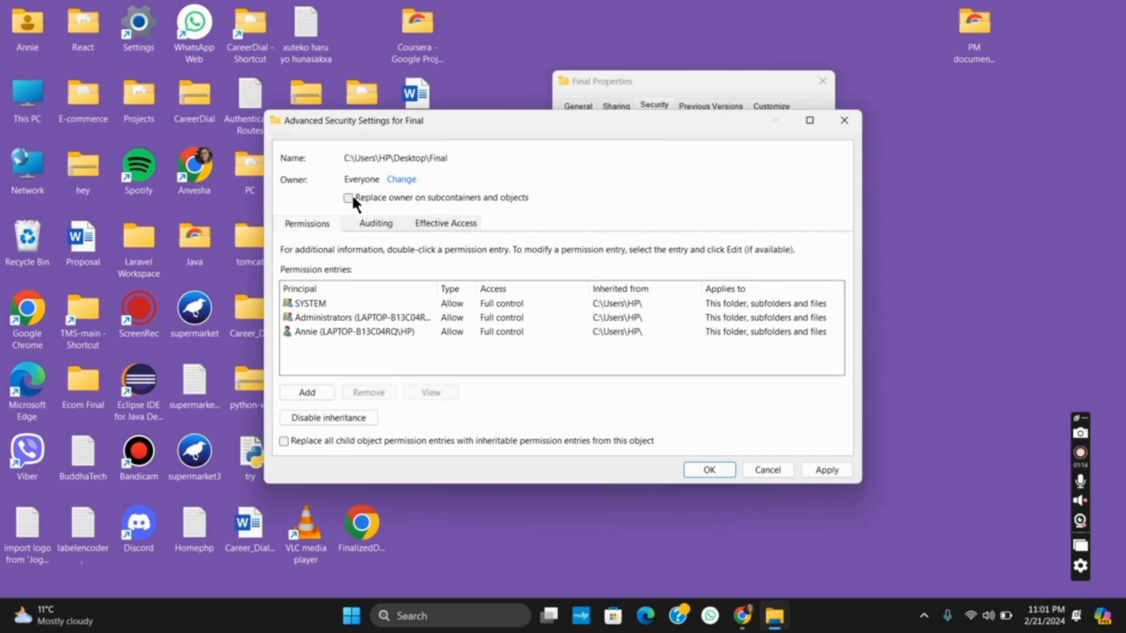
- Replace the owner on subcontainers and all child permission entries, then apply to Final's contents
{"action": "left_click", "coordinate": [349, 198]}
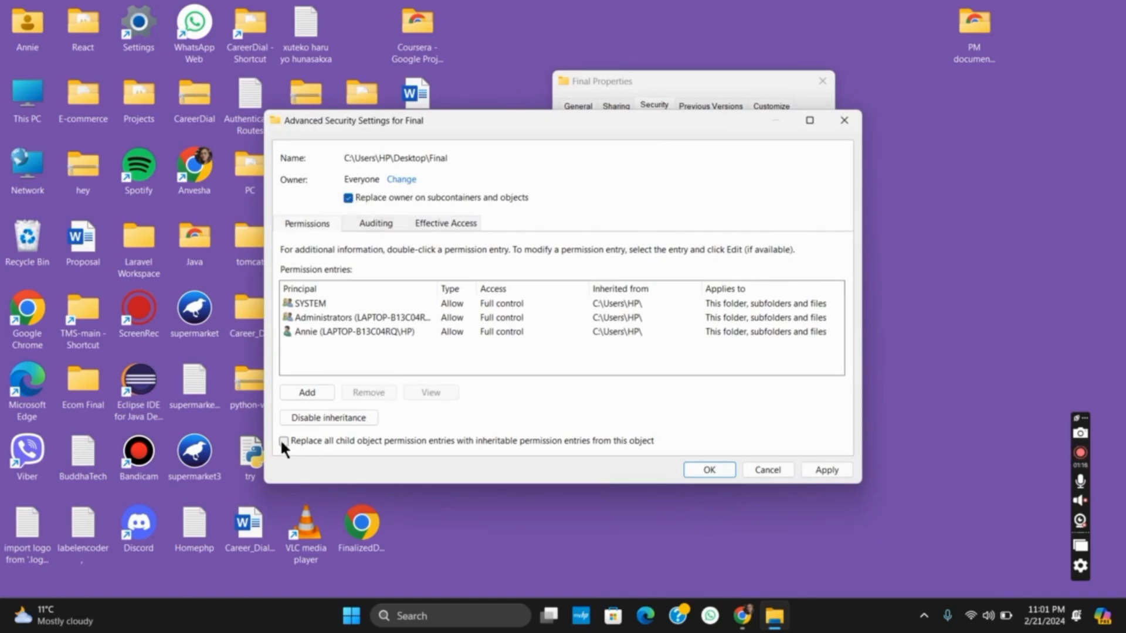
{"action": "left_click", "coordinate": [284, 441]}
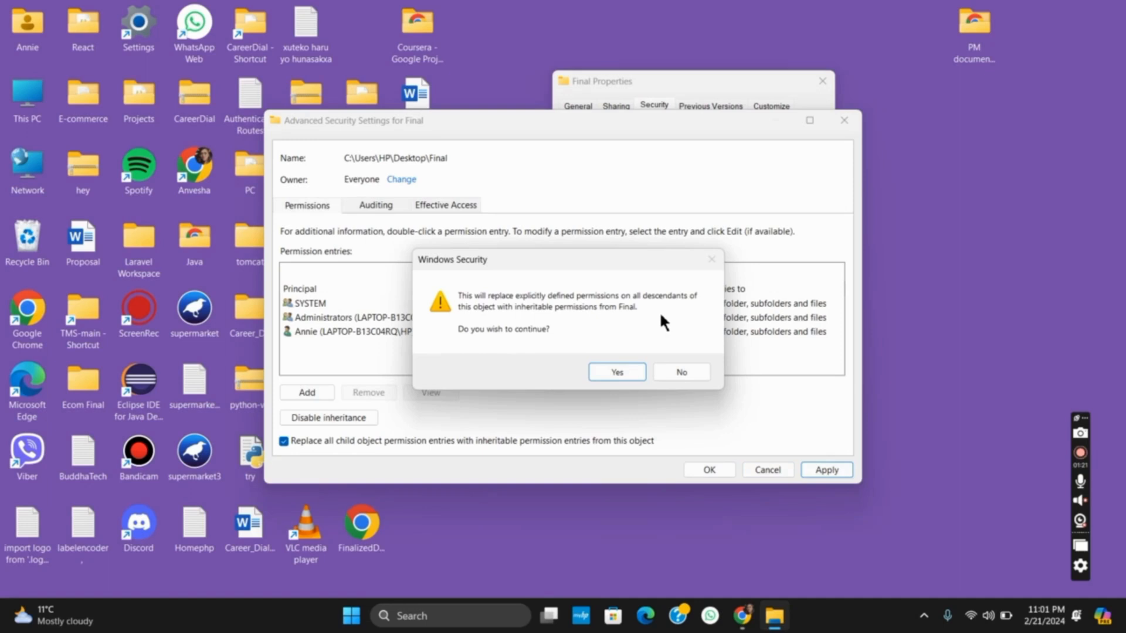
{"action": "left_click", "coordinate": [616, 372]}
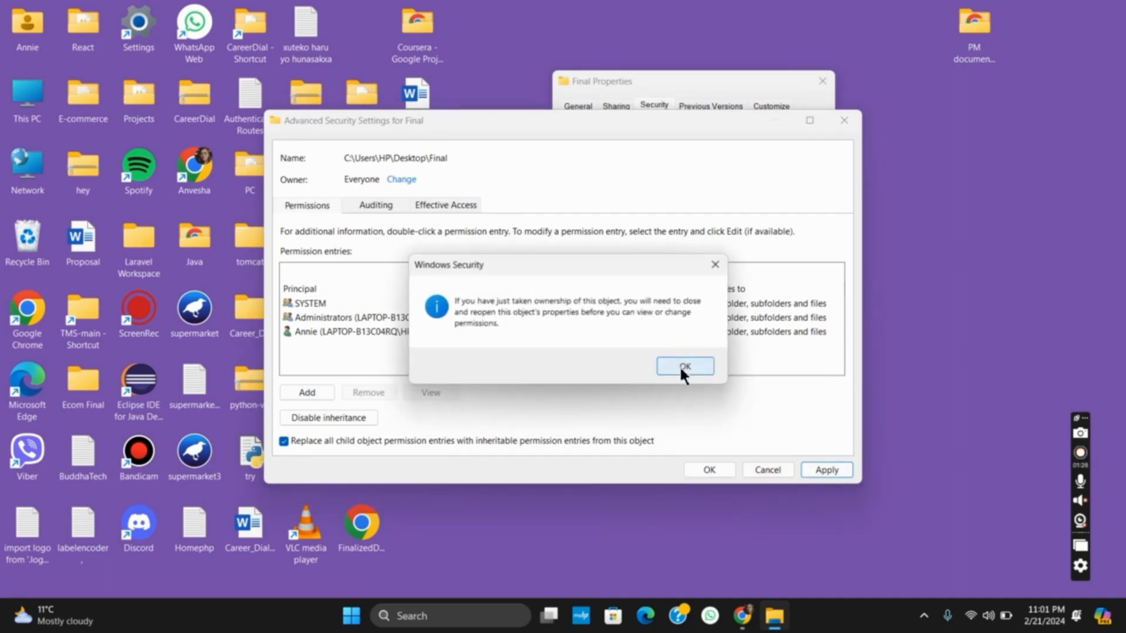
- Dismiss the ownership notice and close Final's advanced security and properties dialogs
{"action": "left_click", "coordinate": [683, 366]}
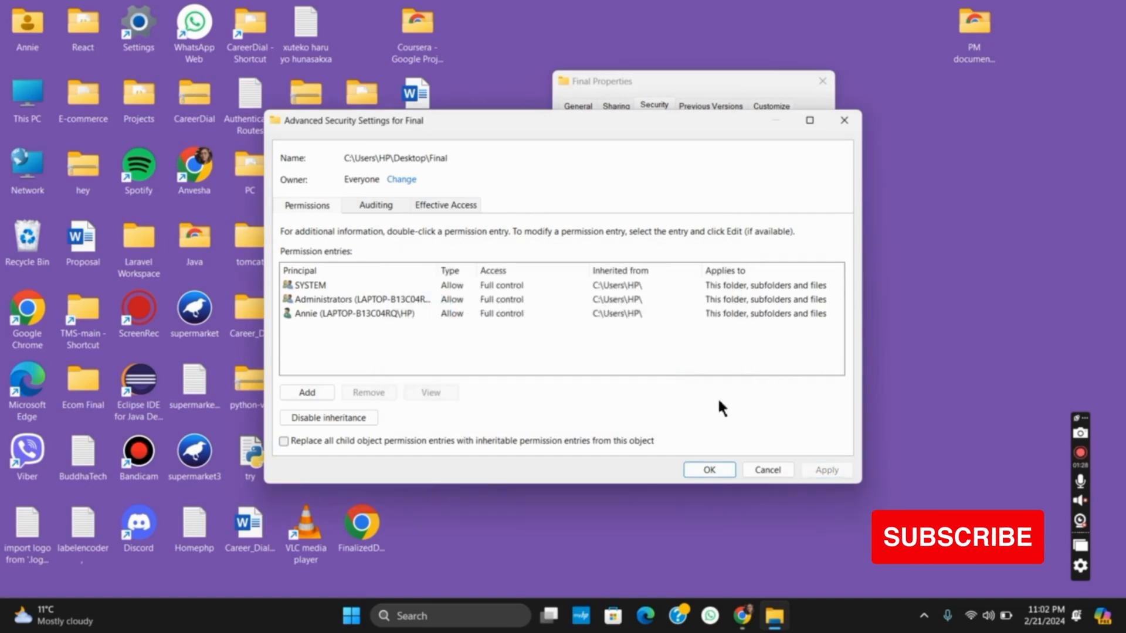
{"action": "left_click", "coordinate": [709, 469]}
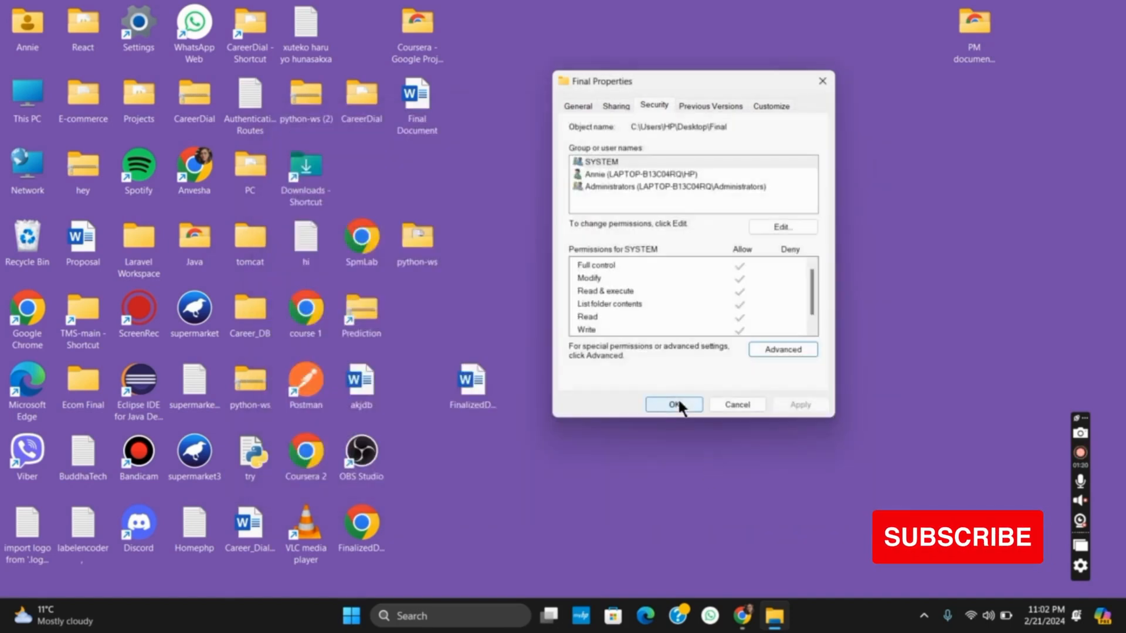
{"action": "left_click", "coordinate": [673, 405]}
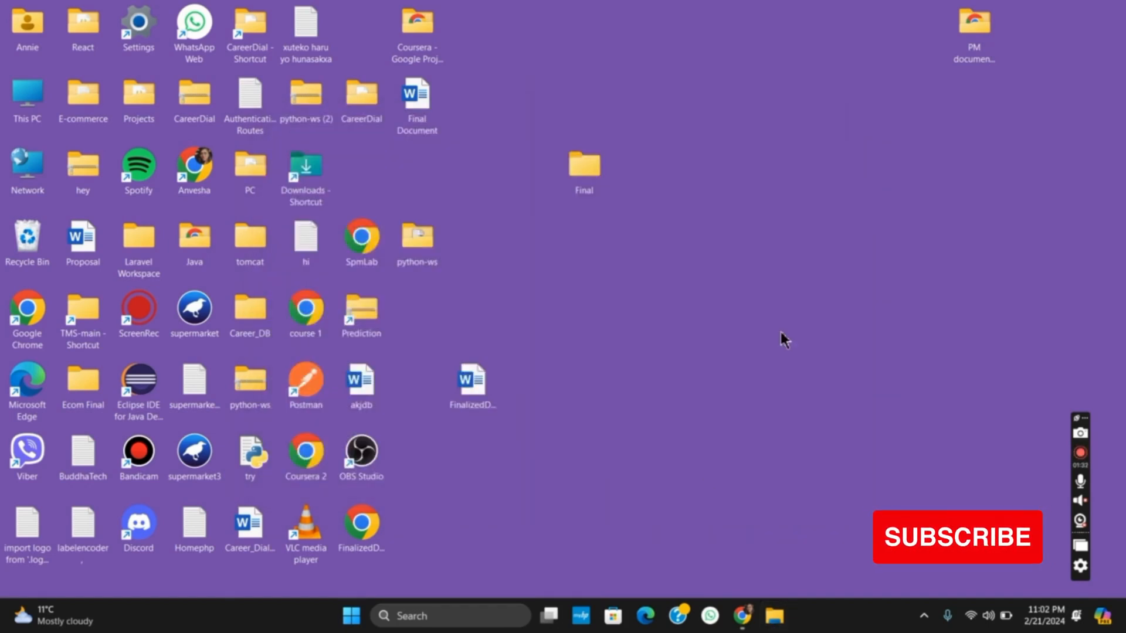